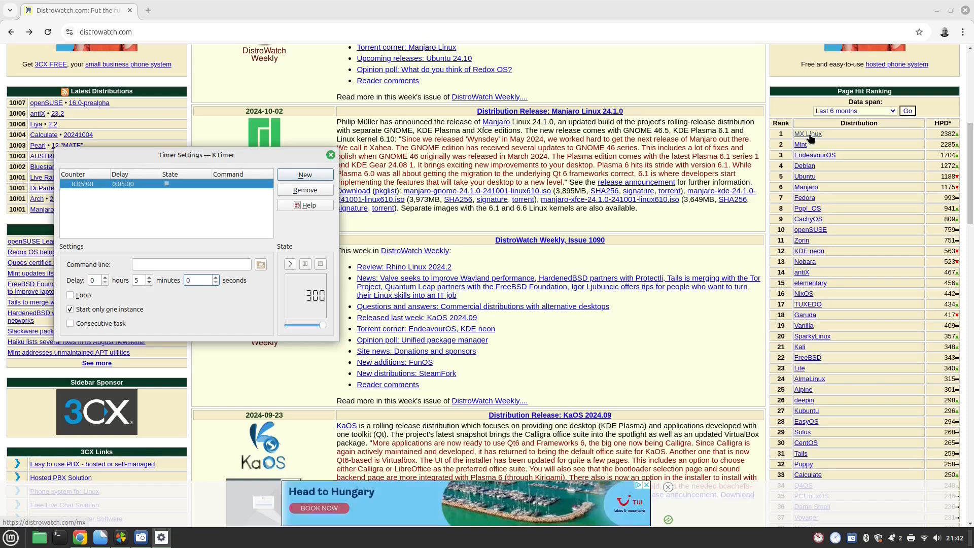
mouse_move(327, 242)
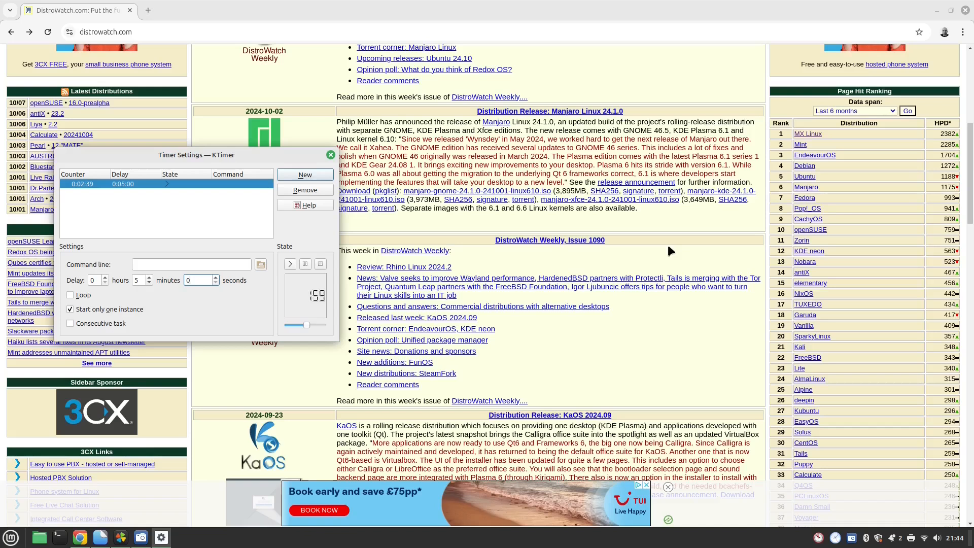
mouse_move(672, 292)
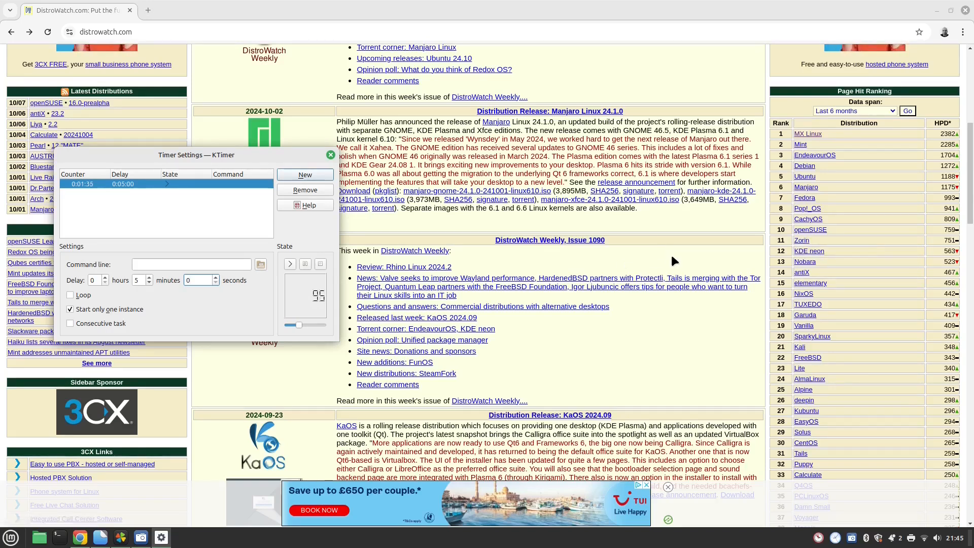
click(198, 280)
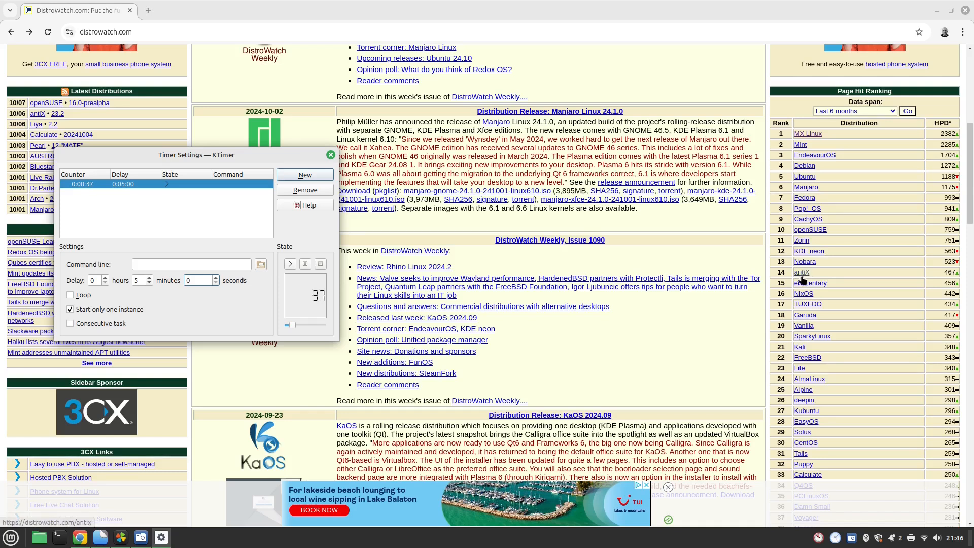
mouse_move(829, 290)
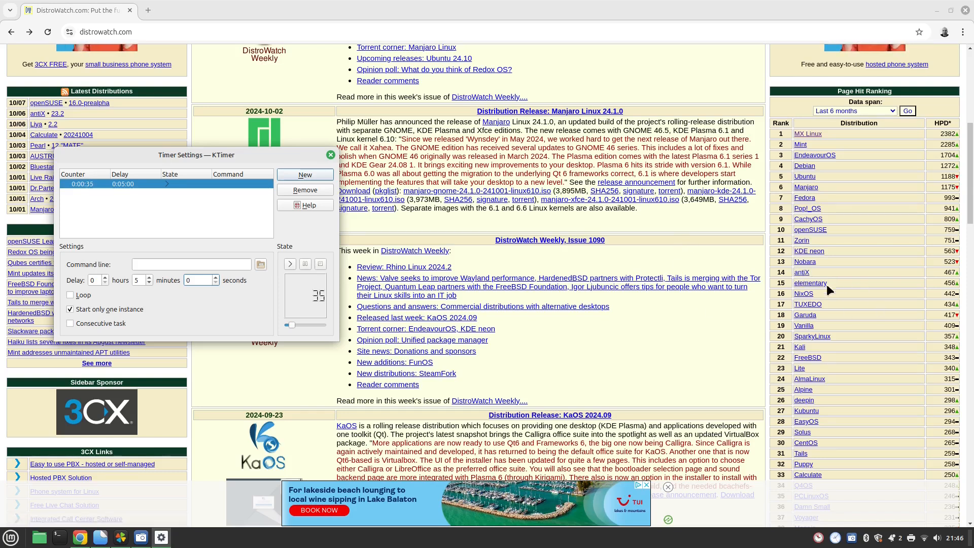
mouse_move(810, 282)
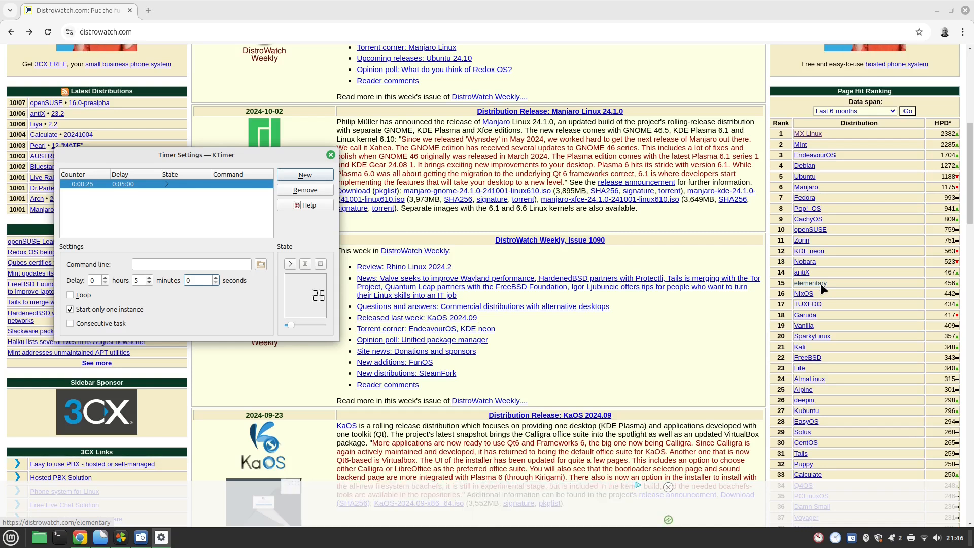
mouse_move(804, 292)
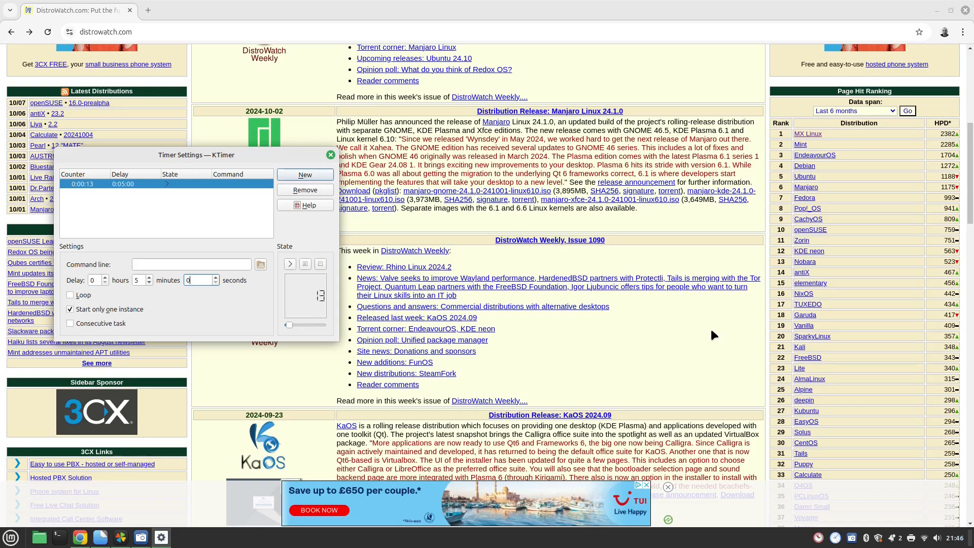
mouse_move(814, 319)
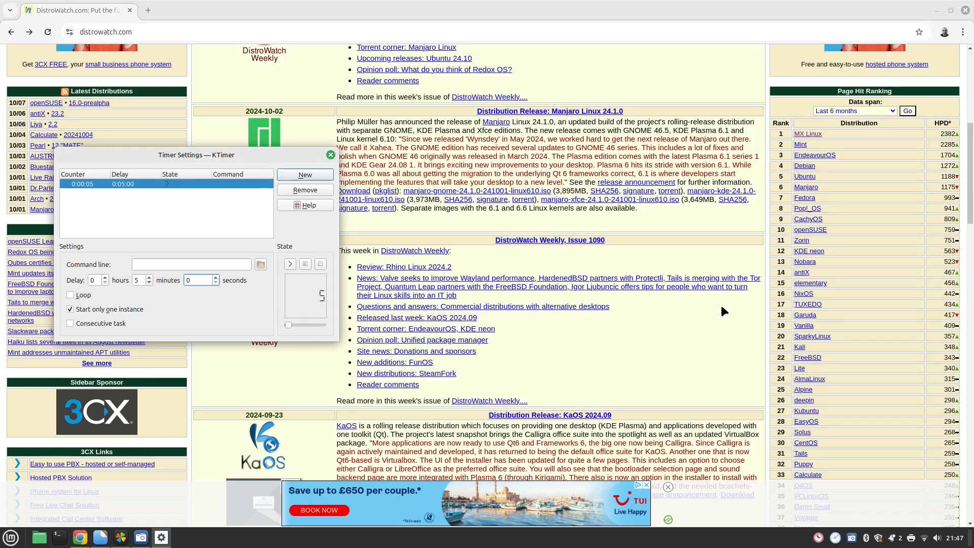
mouse_move(805, 325)
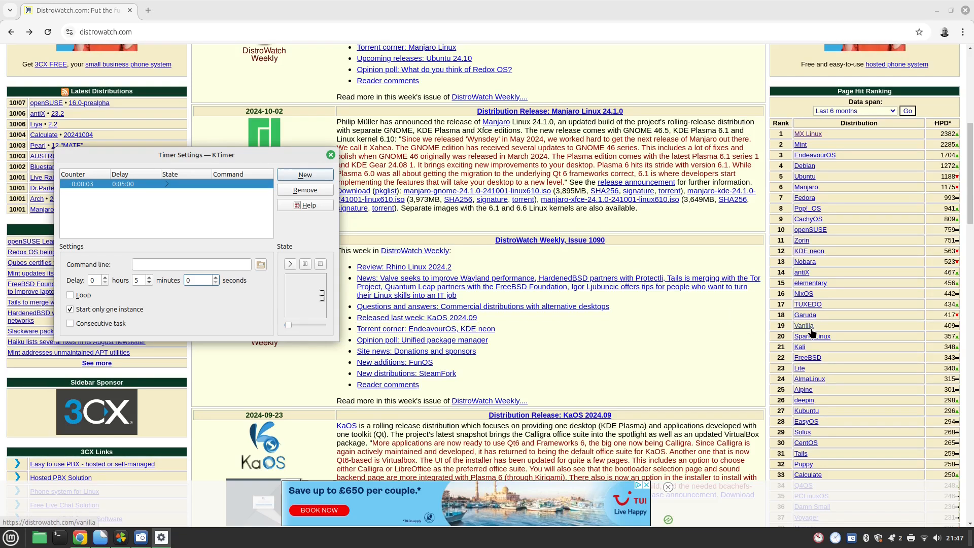